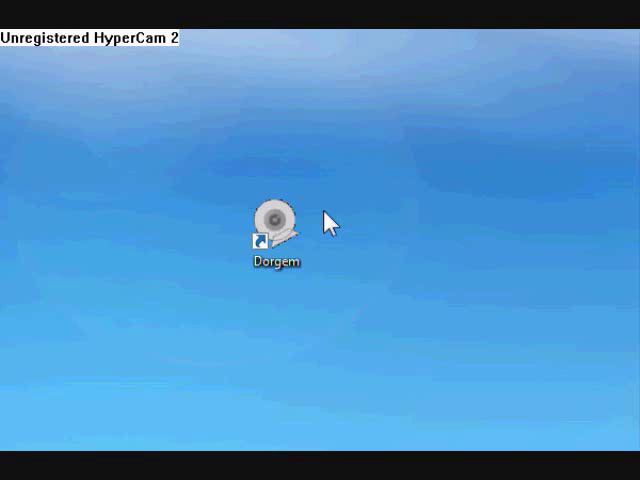
Restore Firefox, go to download.com and search for 'dorgem'.
click(278, 230)
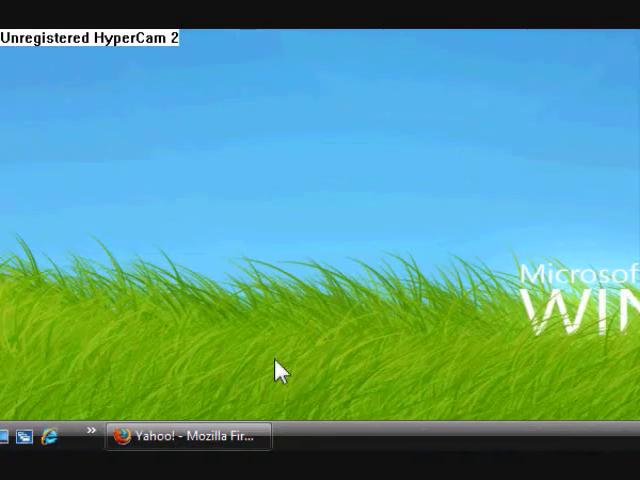
click(185, 437)
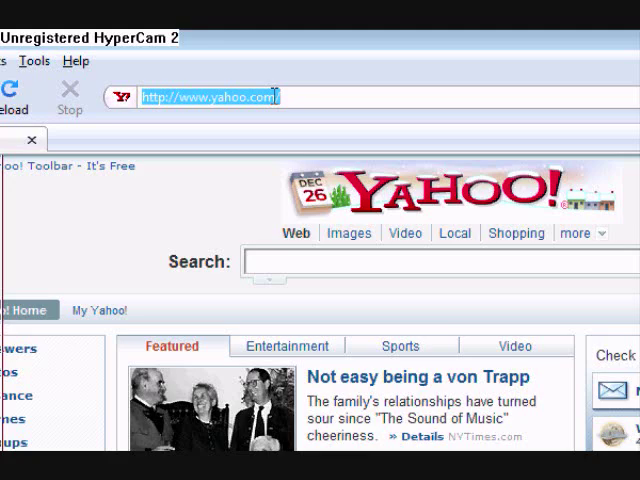
text(download.c)
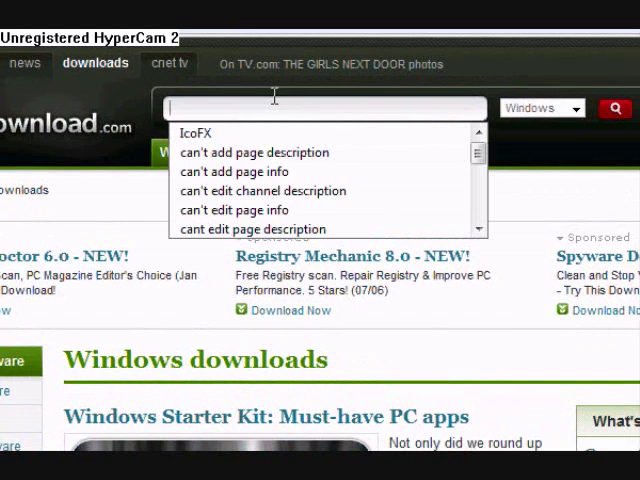
text(dorgem)
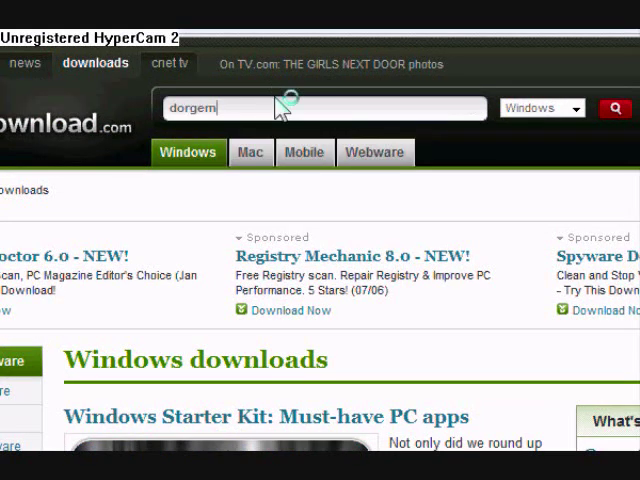
click(615, 108)
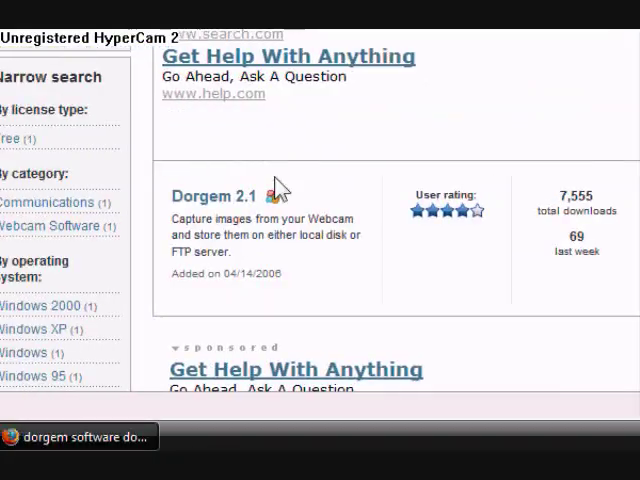
View the Dorgem 2.1 program page, then minimize the browser.
click(207, 195)
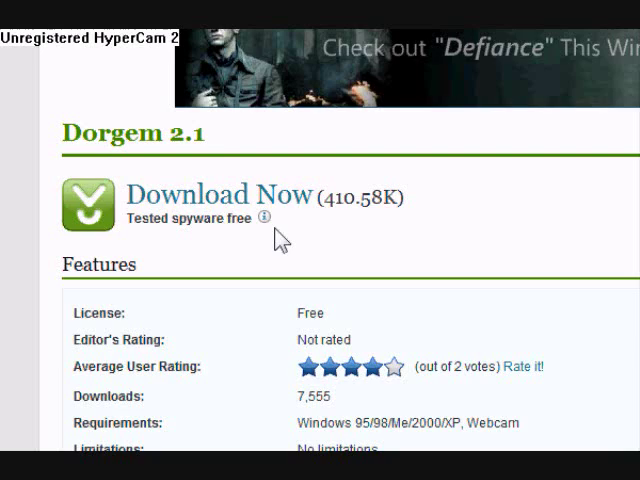
scroll(down, 3)
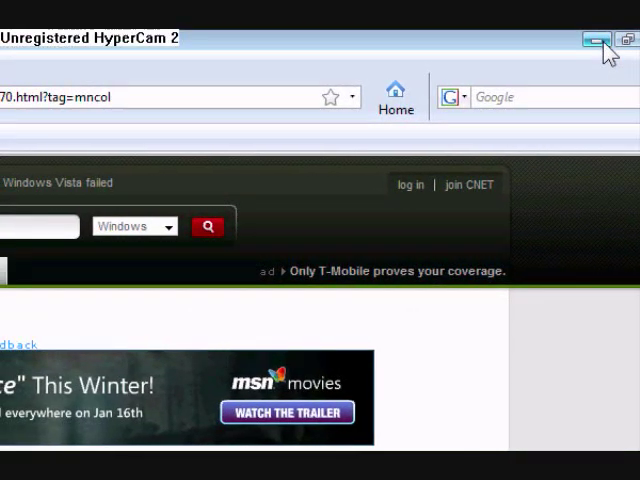
click(595, 38)
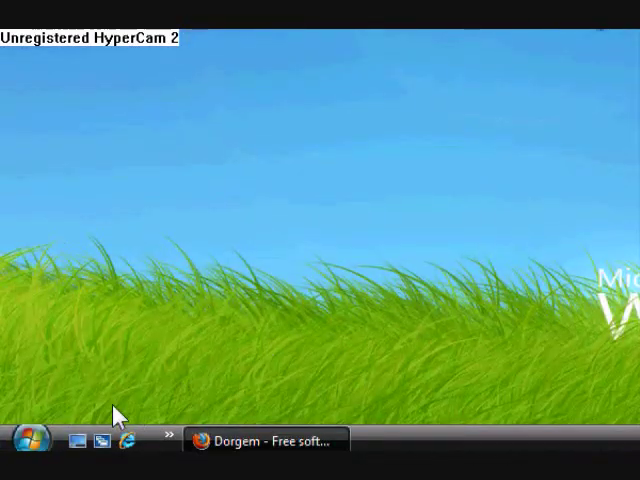
Open Documents from the Start menu and bring up the New Folder menu beside Dorgem Rec.
click(22, 439)
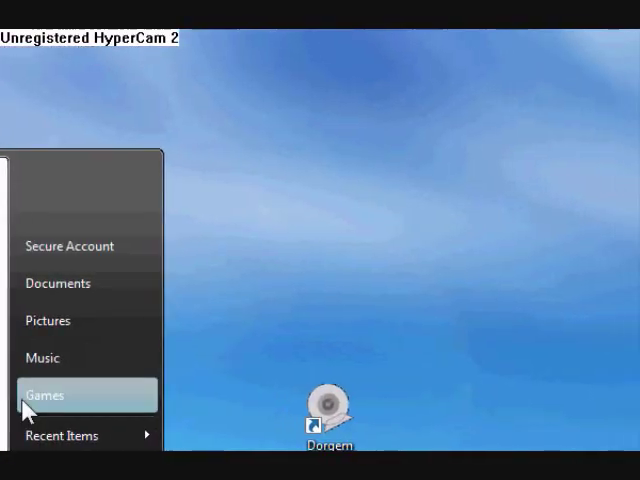
click(57, 283)
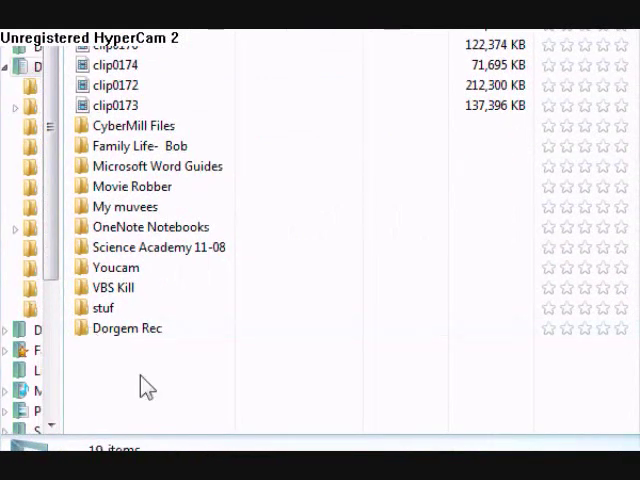
right_click(145, 385)
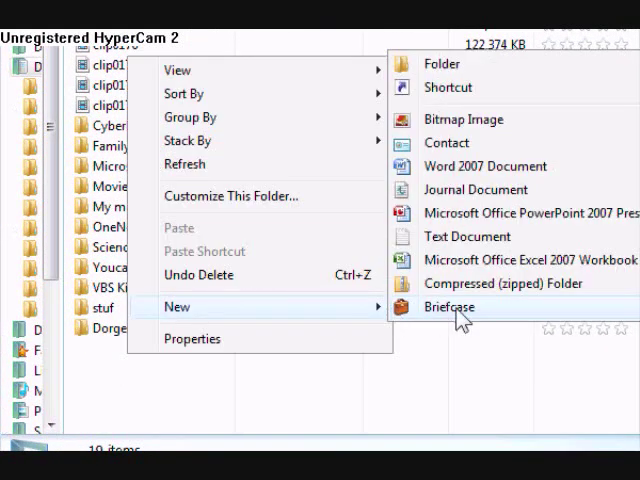
mouse_move(135, 393)
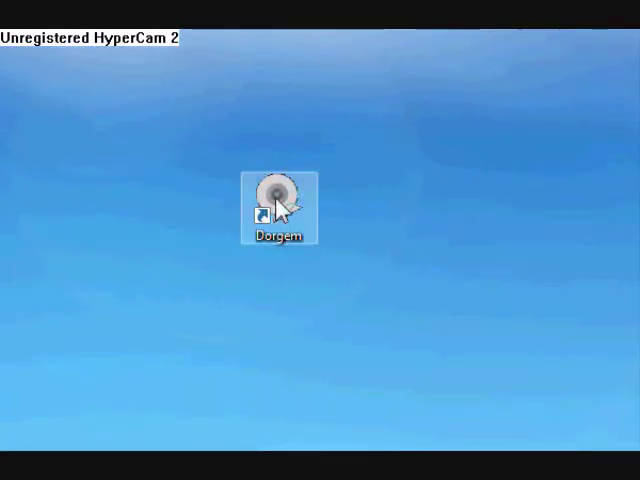
Launch Dorgem from its desktop shortcut and confirm HP Webcam as the video device.
double_click(277, 192)
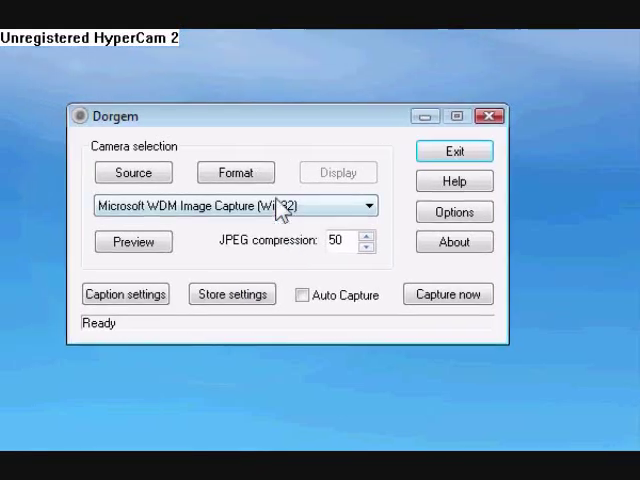
mouse_move(165, 276)
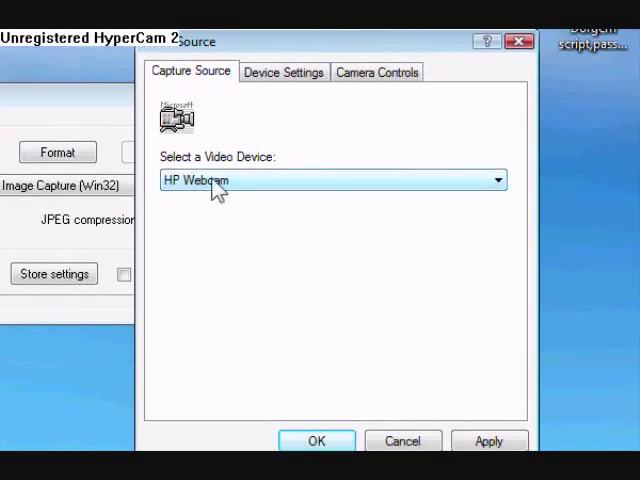
mouse_move(360, 196)
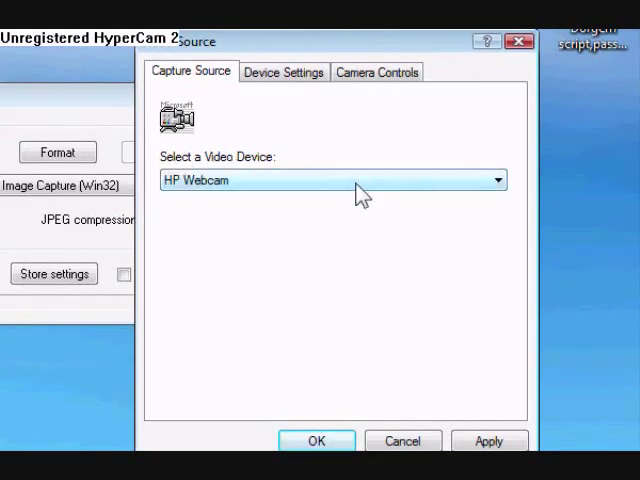
click(497, 180)
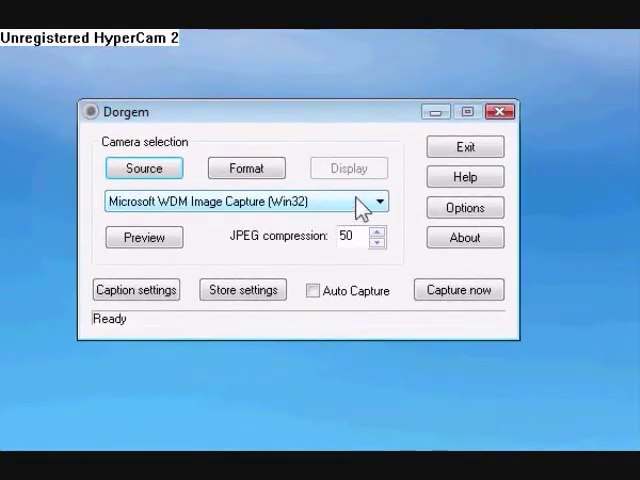
In Store settings, add a new storage destination of type File.
click(242, 289)
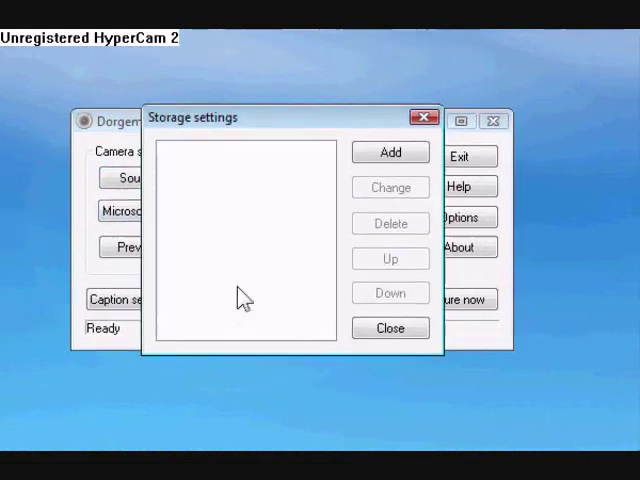
click(390, 152)
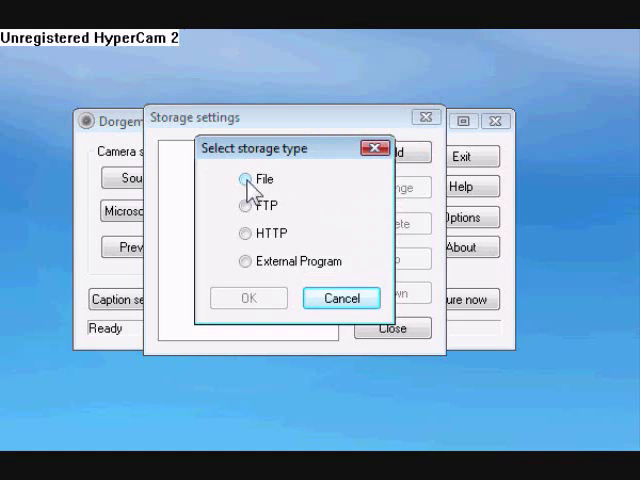
click(248, 298)
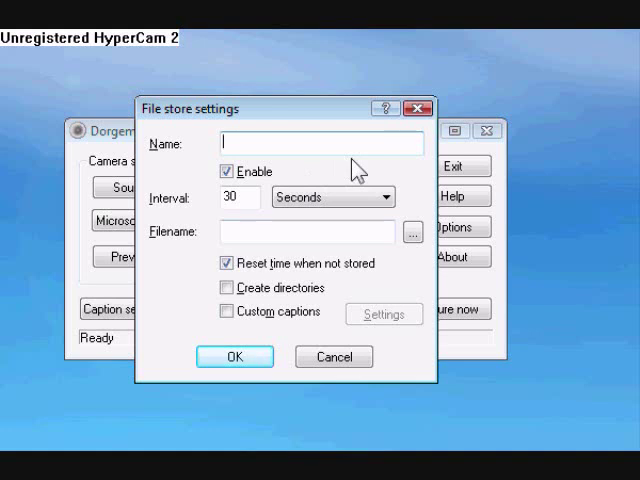
Type 'Dorgem recs' as the file store name with a 3-second interval.
text(Dorgem recs)
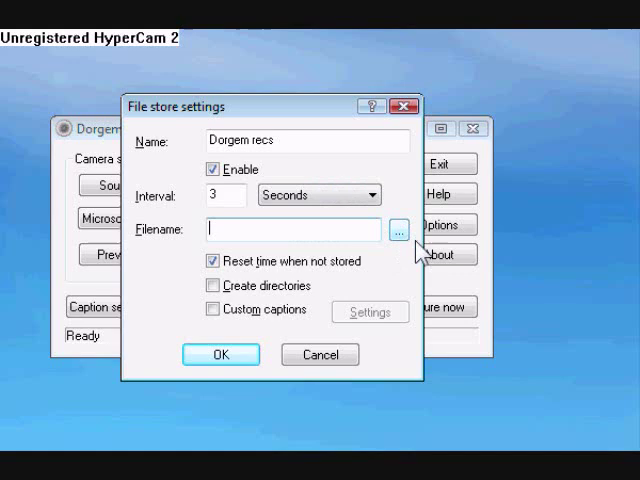
Browse for the save location and enter the filename pattern 'Dorgem%g'.
click(399, 229)
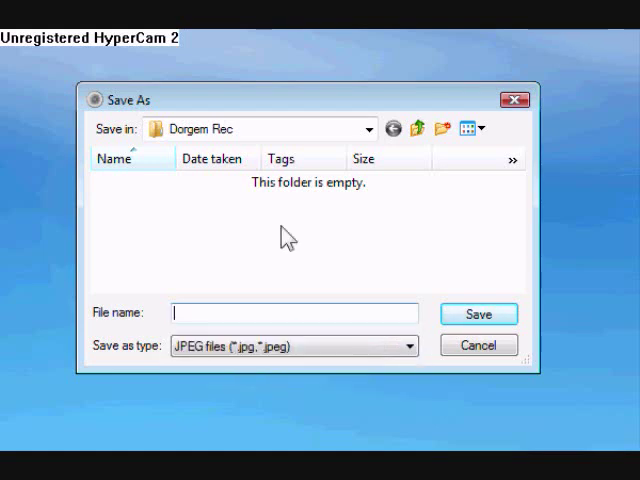
text(Dorgem%G)
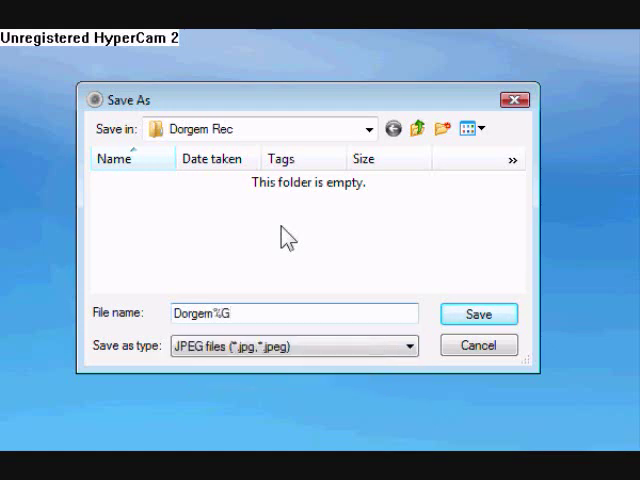
text(%)
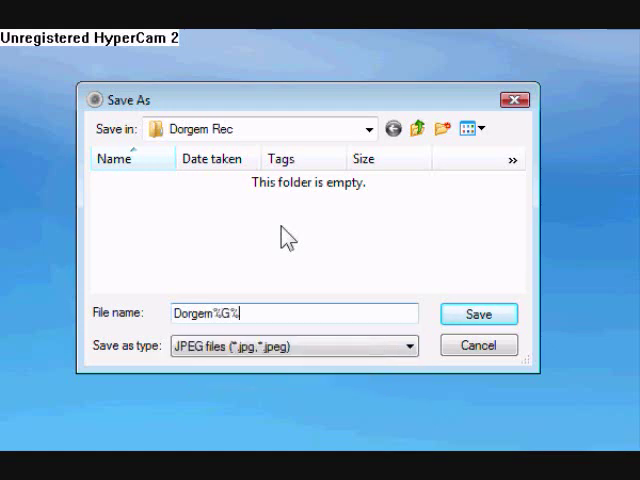
text(g)
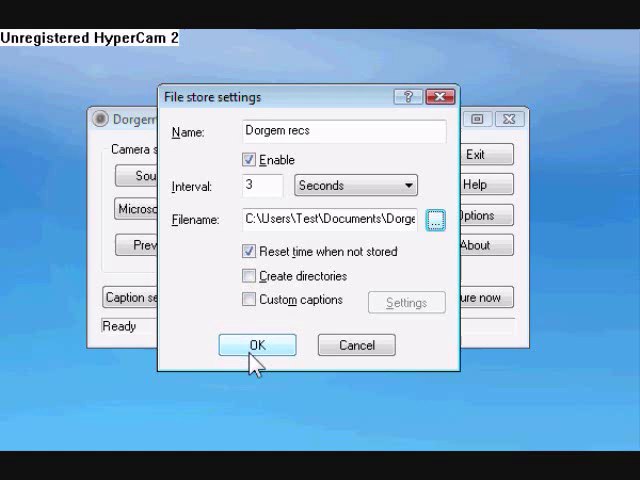
Confirm the Dorgem recs file store and close the storage list.
click(257, 344)
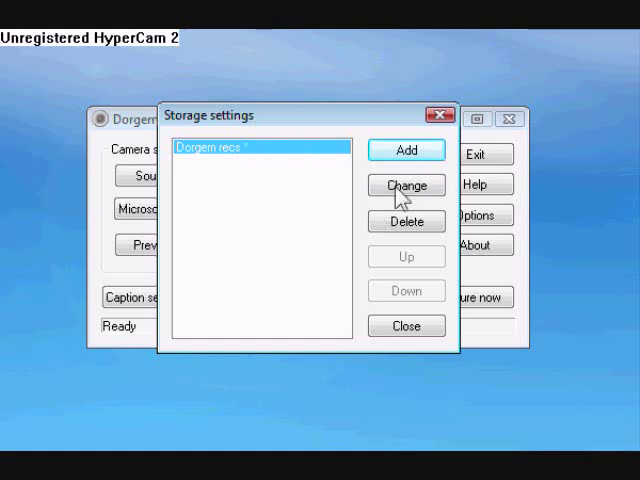
click(406, 326)
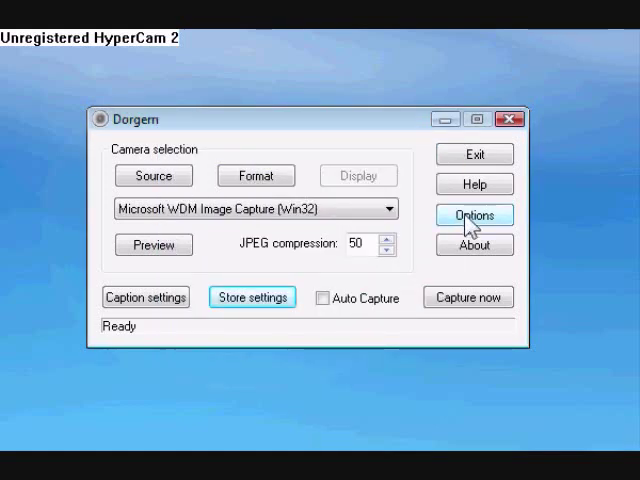
Enable 'Use motion detection' in Options, review the Web Server tab, and apply.
click(474, 215)
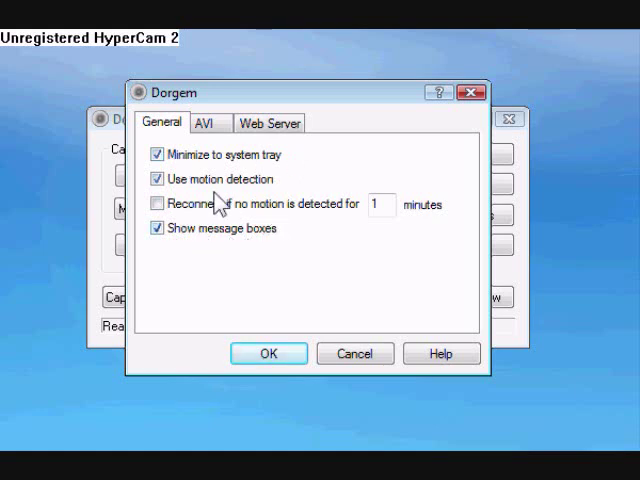
click(269, 122)
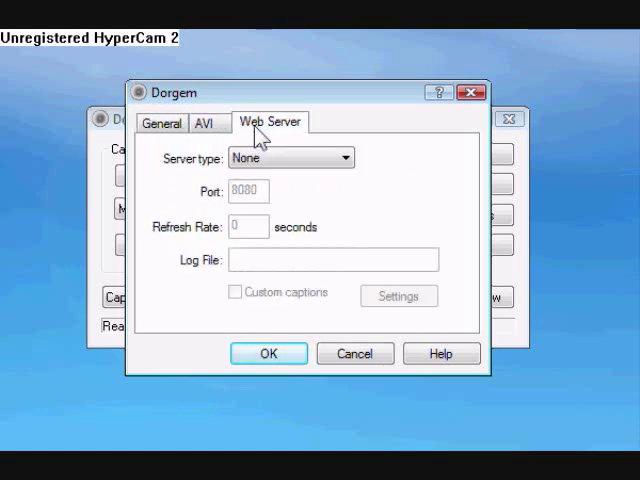
click(174, 110)
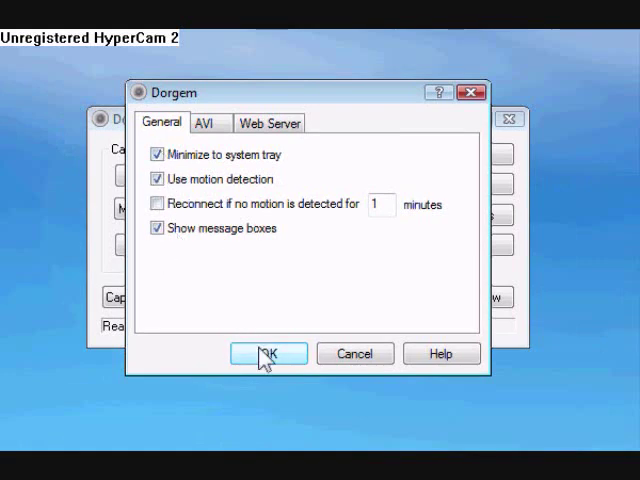
click(267, 353)
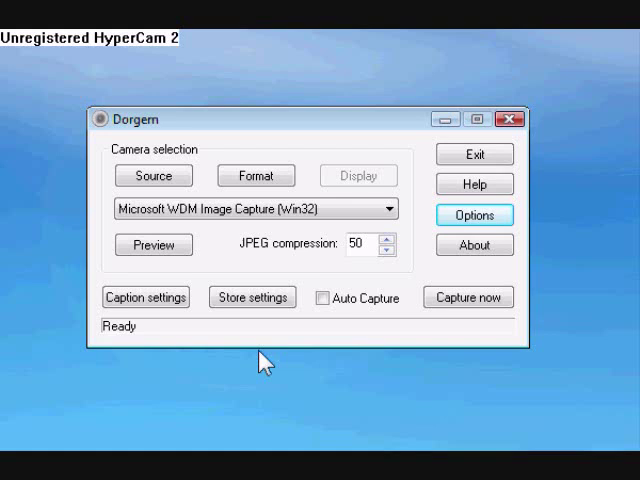
mouse_move(334, 334)
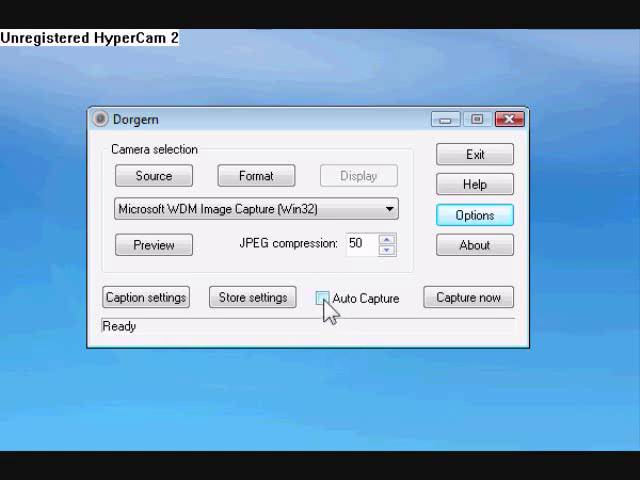
Tick the Auto Capture checkbox in Dorgem's main window.
click(328, 298)
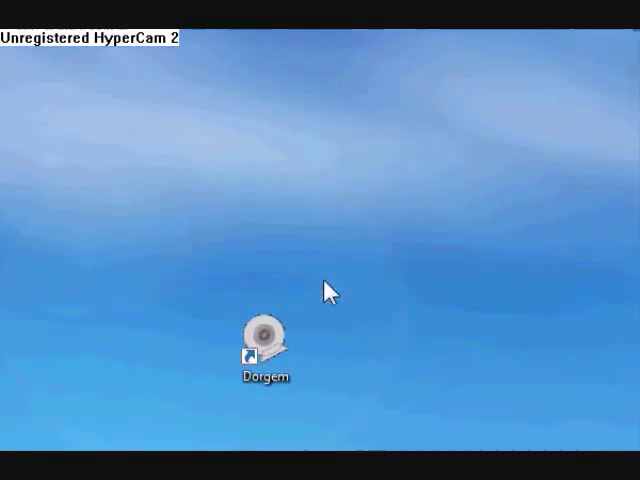
Open Documents > Dorgem Rec to view the four timestamped Dorgem JPEG captures.
click(20, 445)
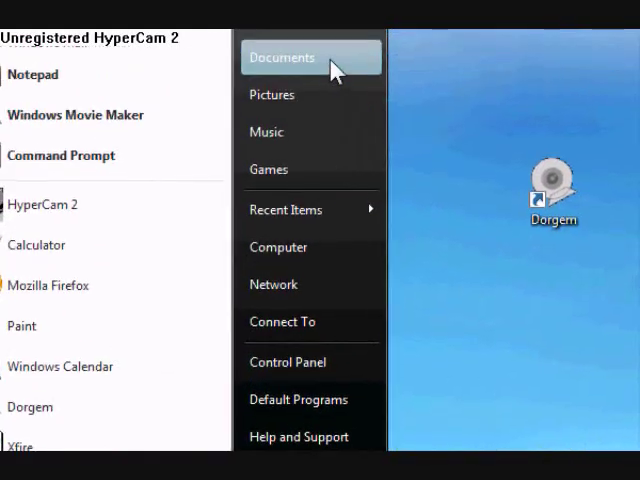
click(281, 57)
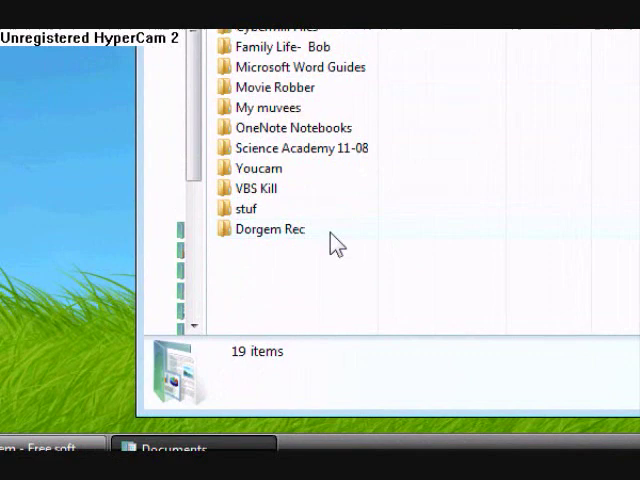
double_click(269, 229)
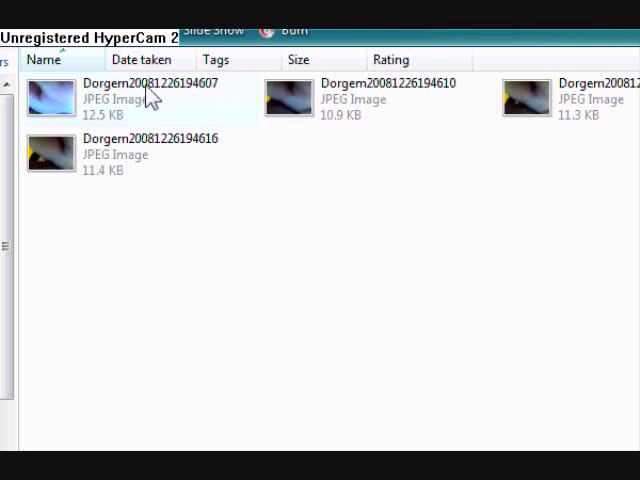
mouse_move(165, 100)
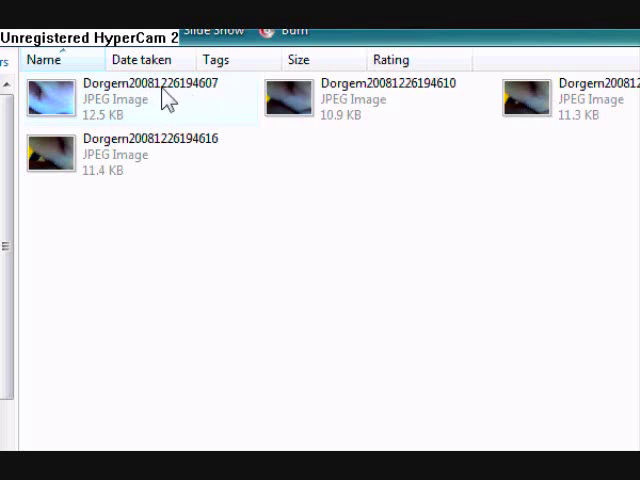
mouse_move(190, 103)
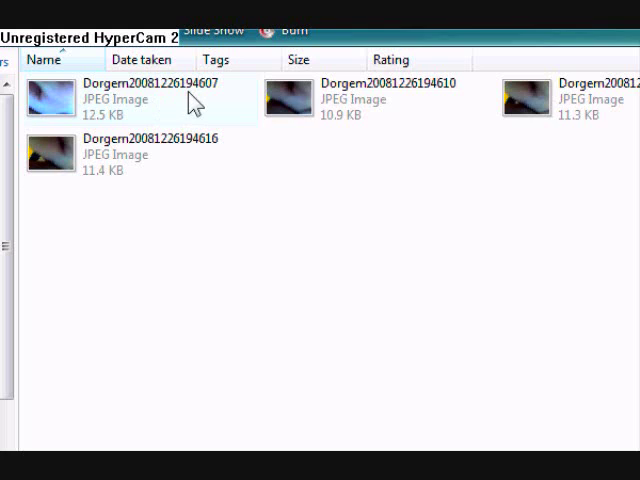
mouse_move(197, 100)
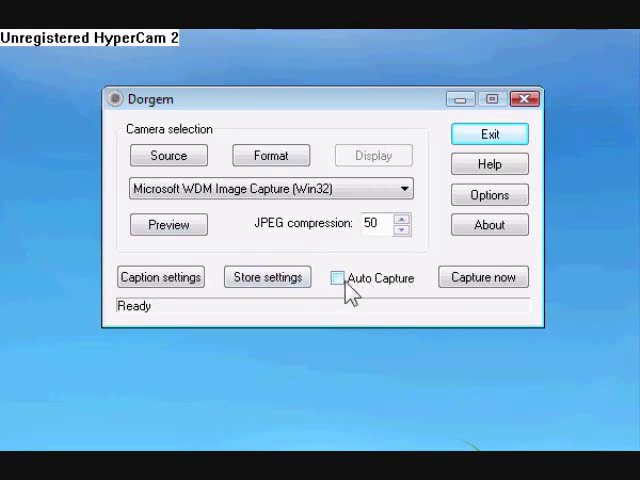
Toggle Auto Capture on until a picture is stored, then turn it off again.
click(340, 277)
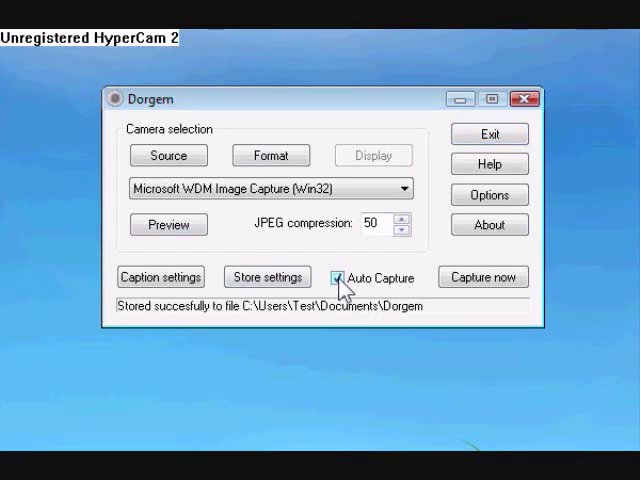
click(334, 277)
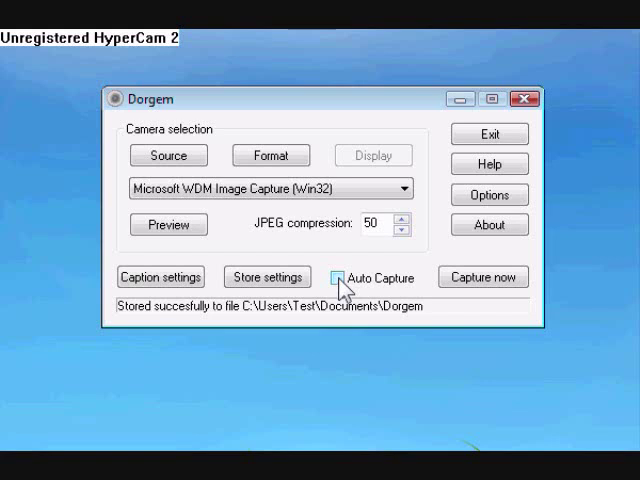